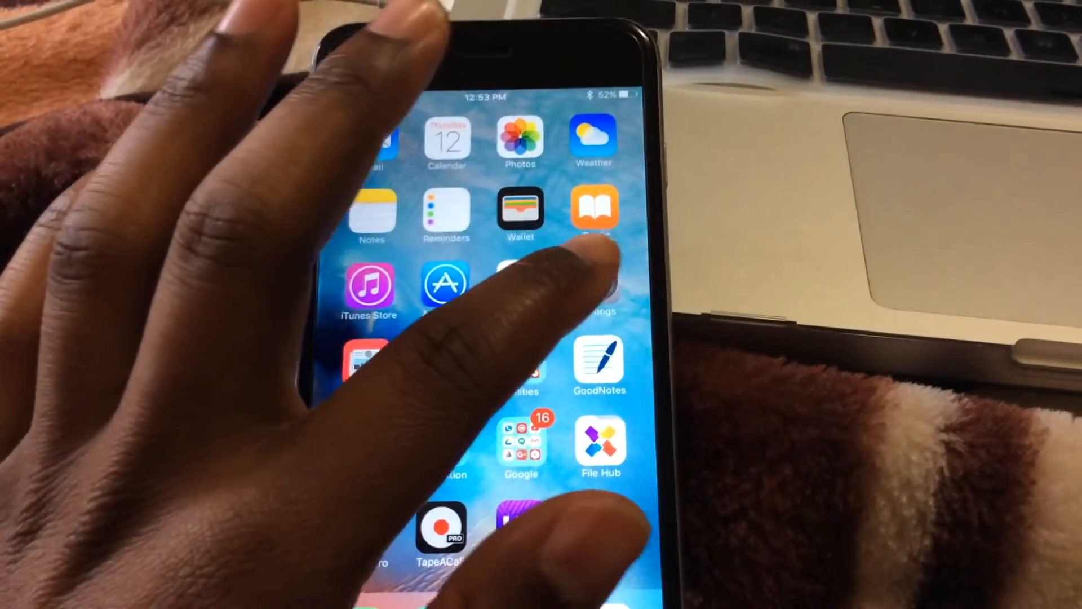
# Step: Open Settings from the home screen and scroll the main list toward General
pyautogui.click(594, 293)
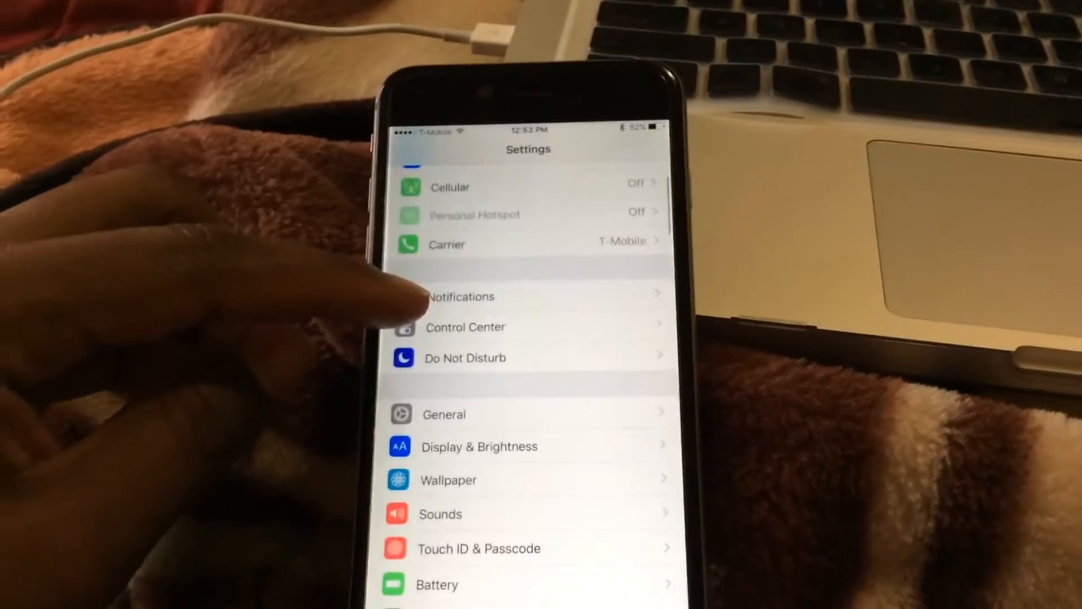
pyautogui.scroll(-3)
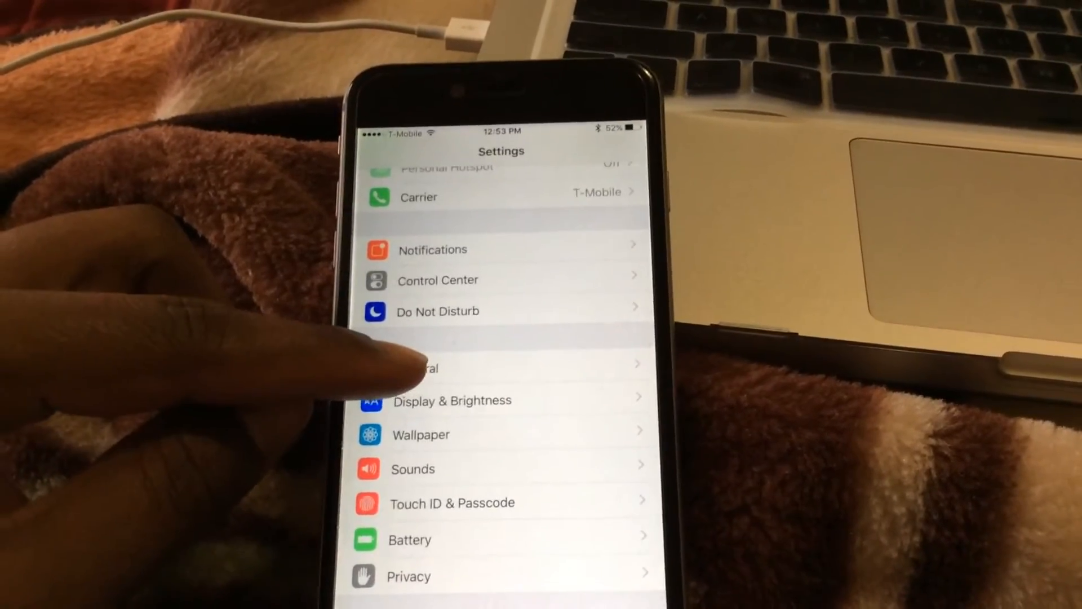
# Step: Go into General and then into Accessibility
pyautogui.click(429, 368)
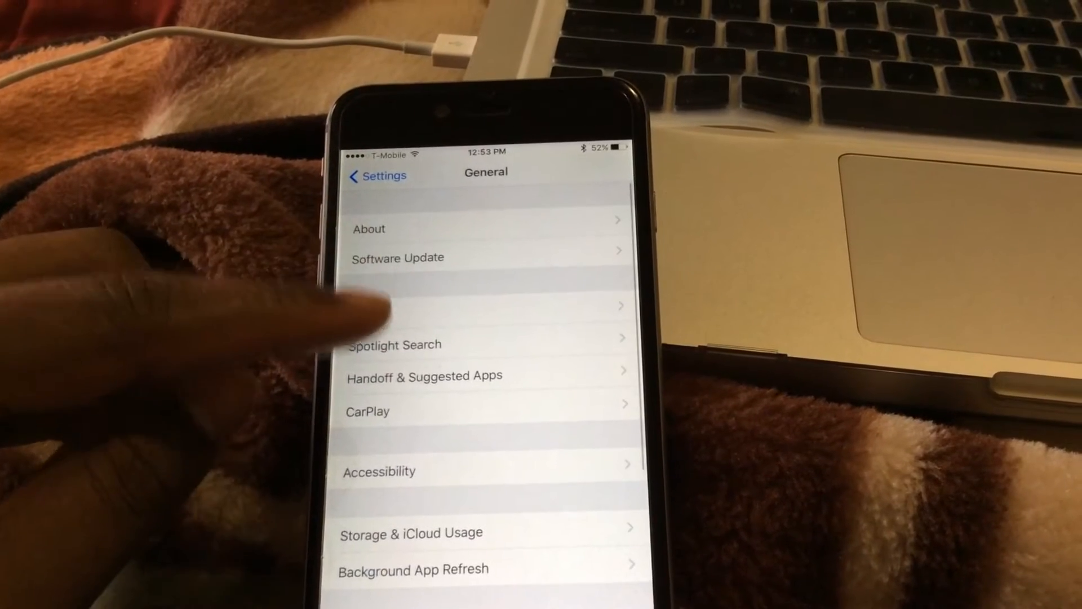
pyautogui.scroll(-3)
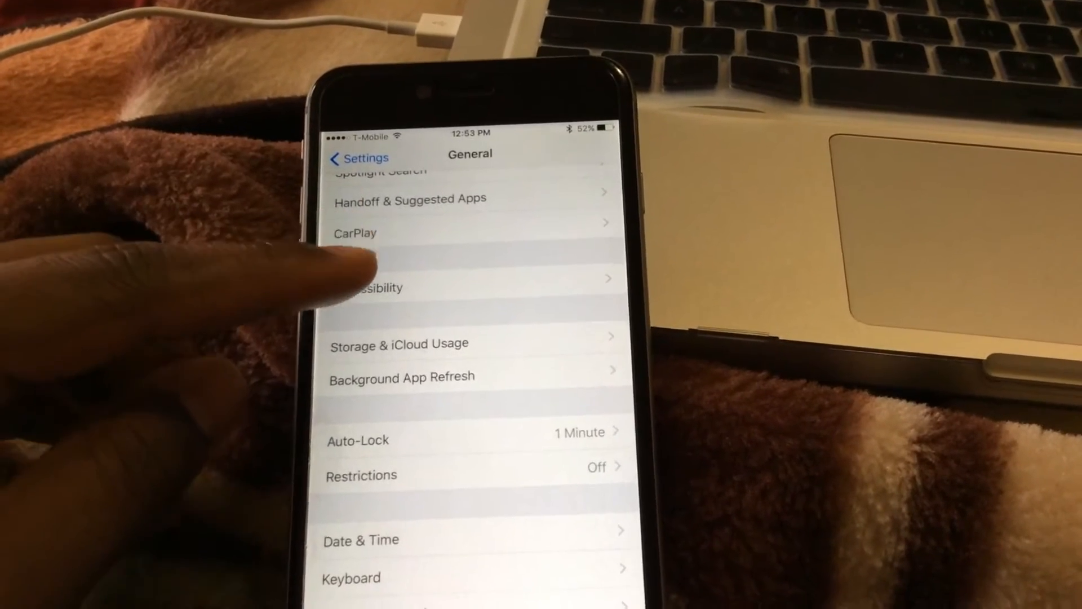
pyautogui.scroll(-3)
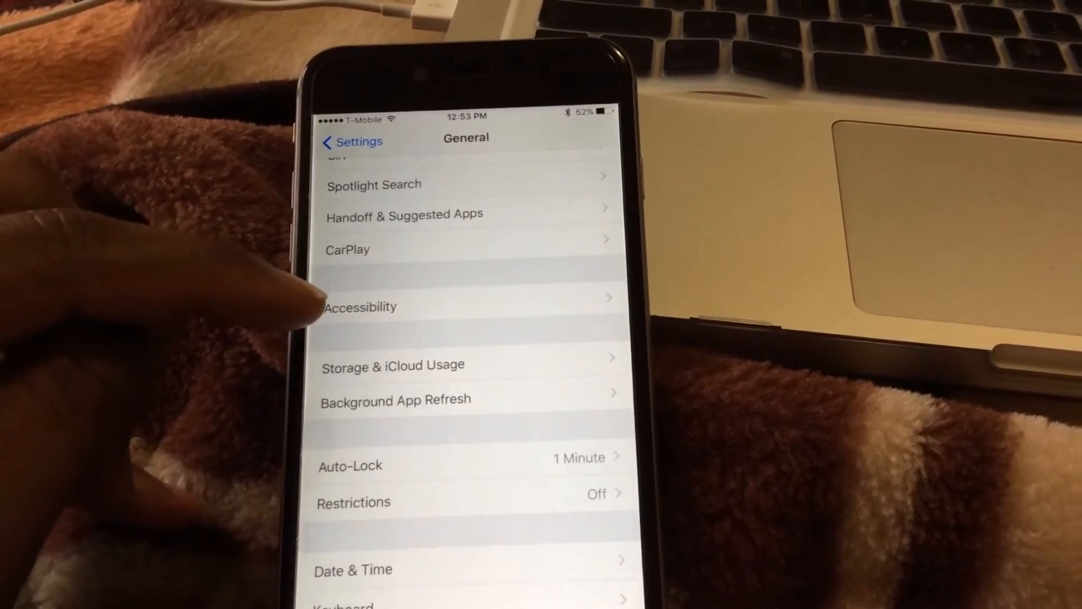
pyautogui.click(361, 306)
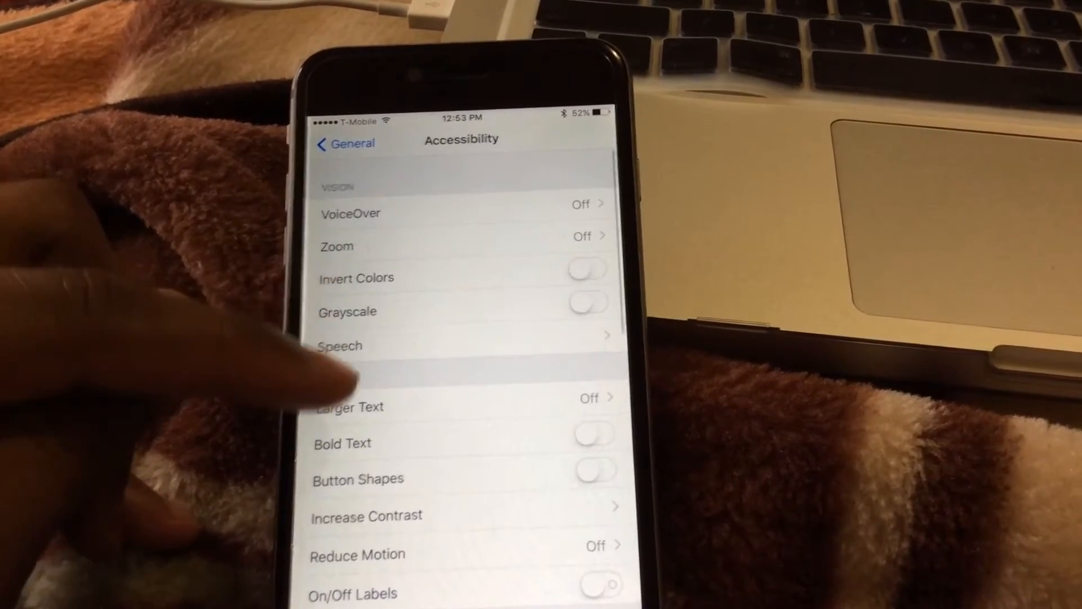
# Step: Browse the Accessibility list of vision and interaction options
pyautogui.scroll(-3)
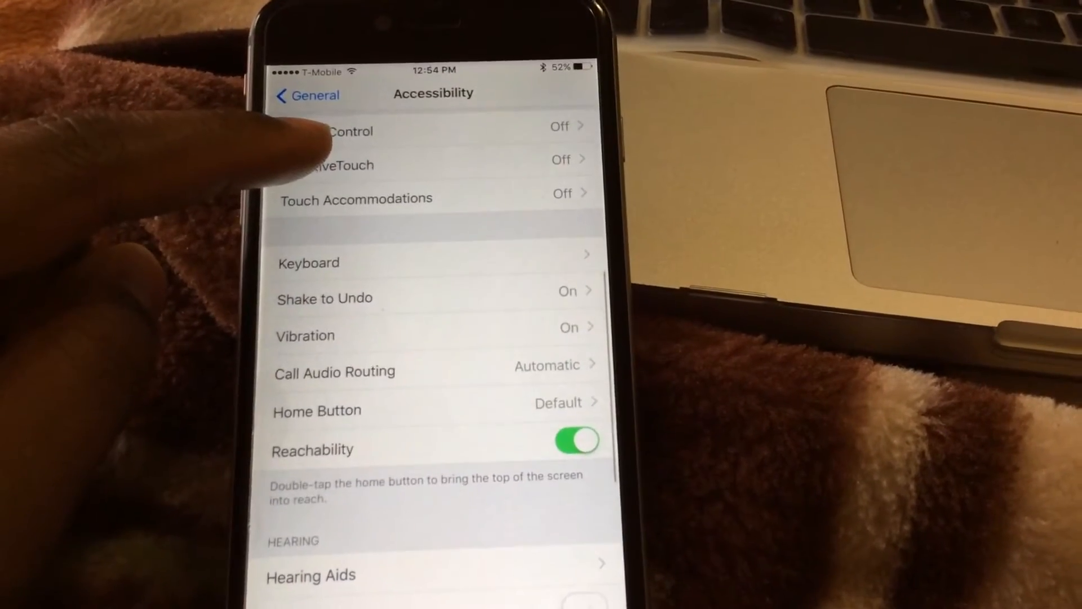
pyautogui.scroll(-3)
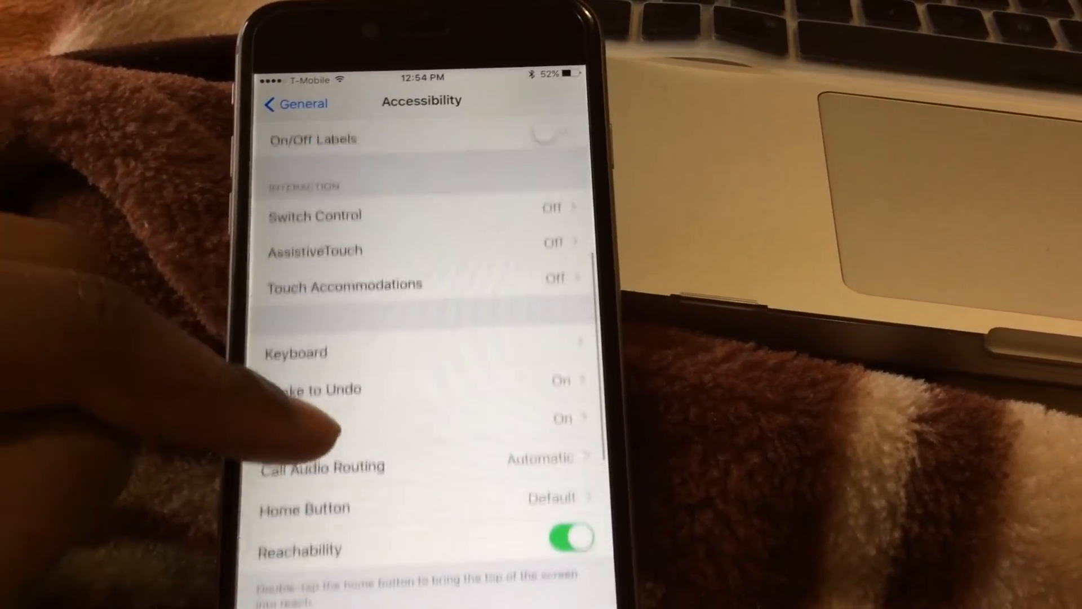
pyautogui.scroll(3)
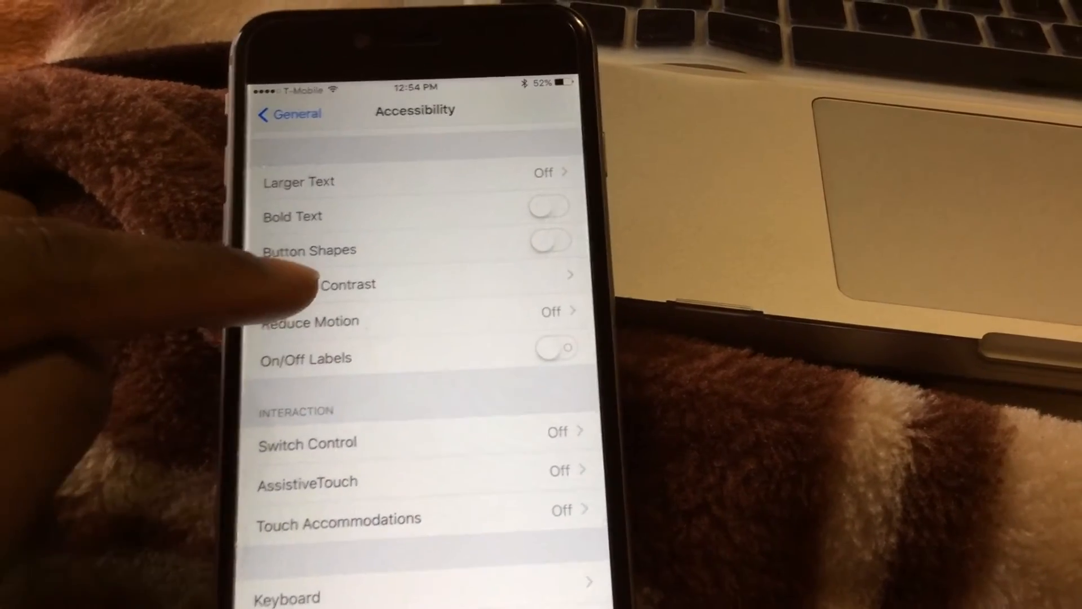
# Step: Under Increase Contrast, toggle Reduce White Point and Darken Colors on and back off
pyautogui.click(331, 285)
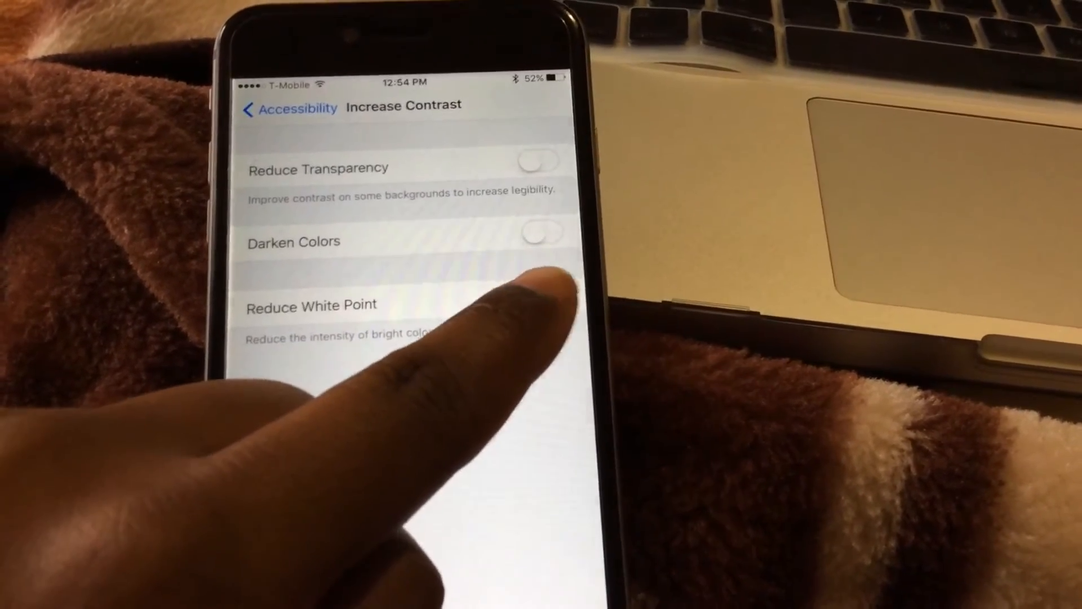
pyautogui.click(534, 311)
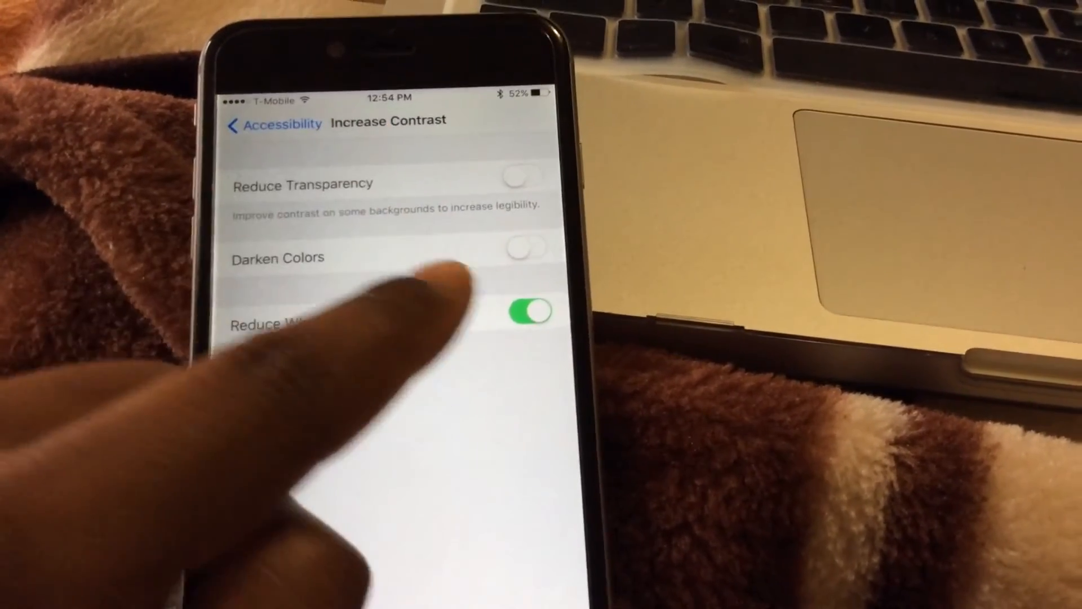
pyautogui.click(531, 311)
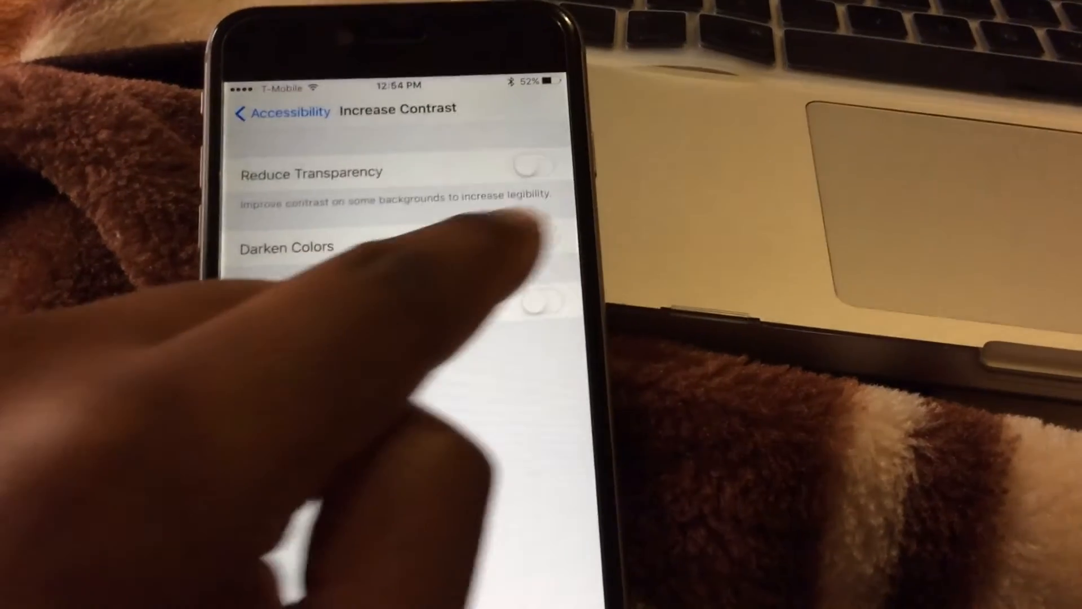
pyautogui.click(533, 237)
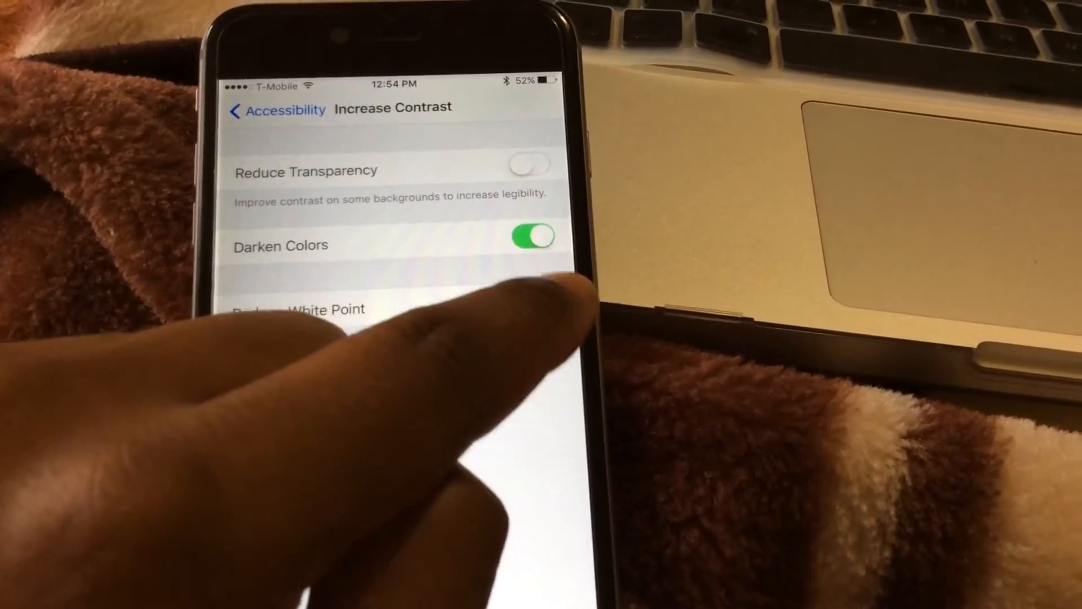
pyautogui.click(533, 235)
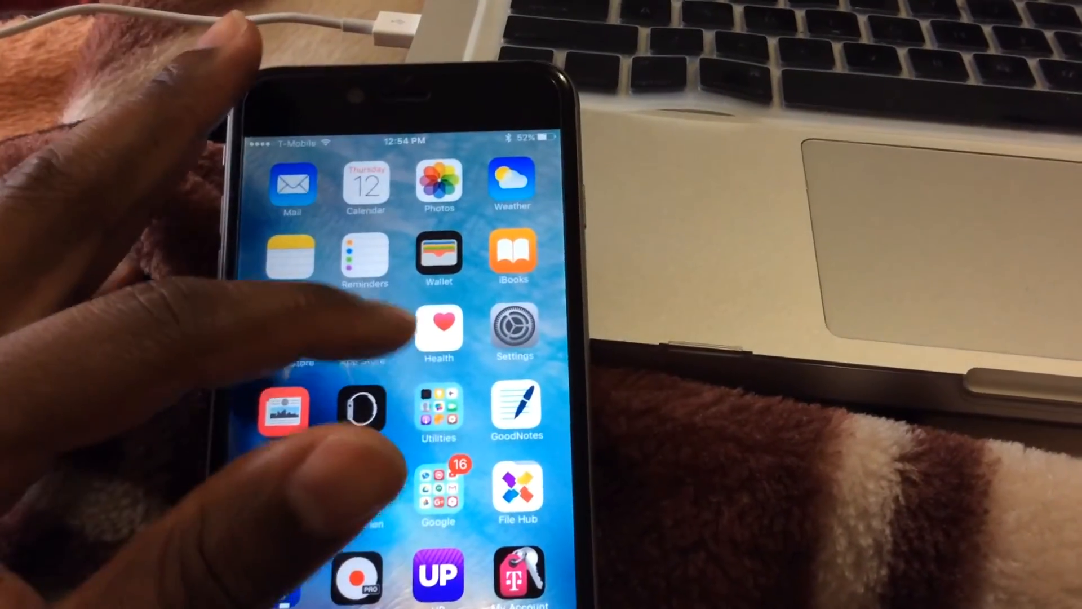
# Step: Open the Utilities folder showing Compass, Tips, Voice Memos, Contacts and Calculator
pyautogui.click(438, 411)
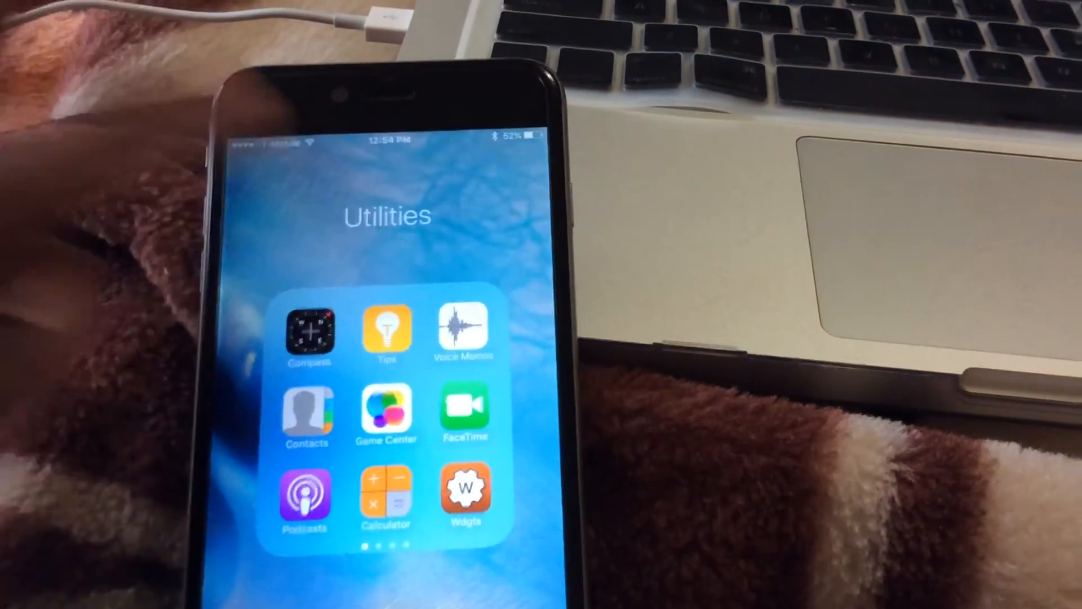